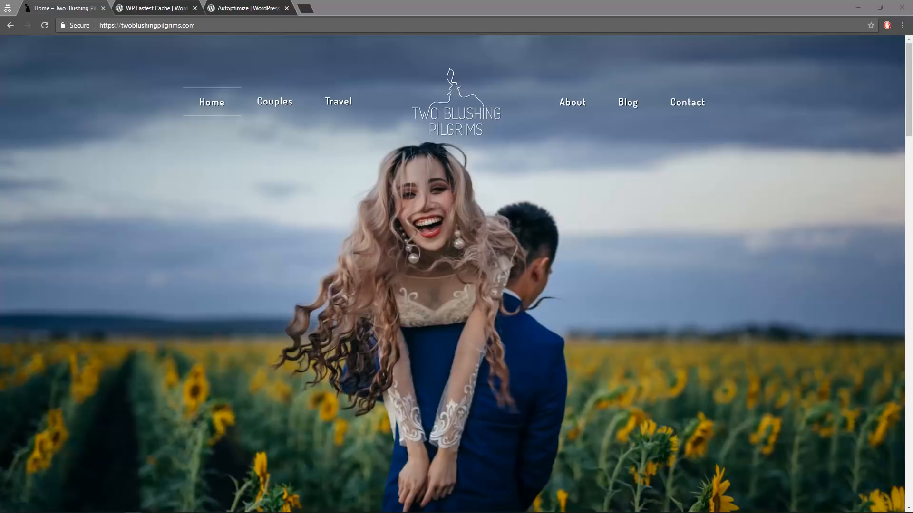
pyautogui.moveTo(635, 307)
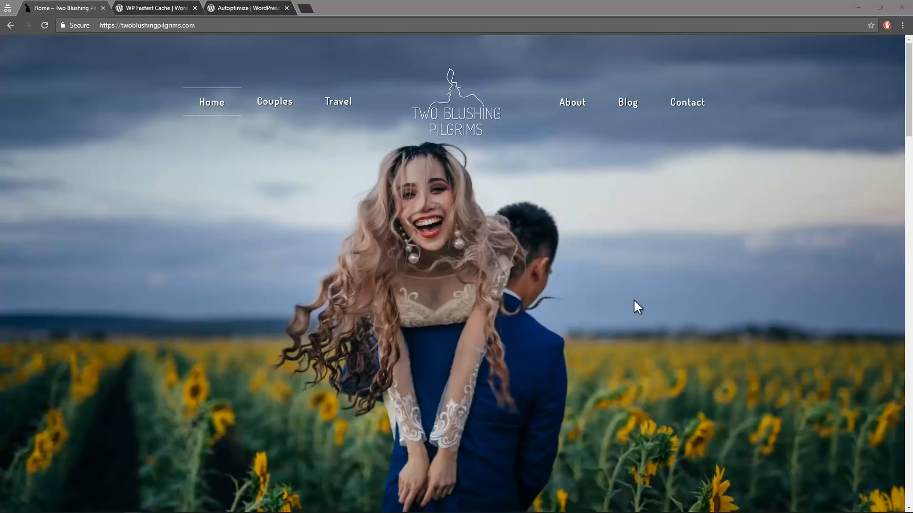
pyautogui.moveTo(326, 243)
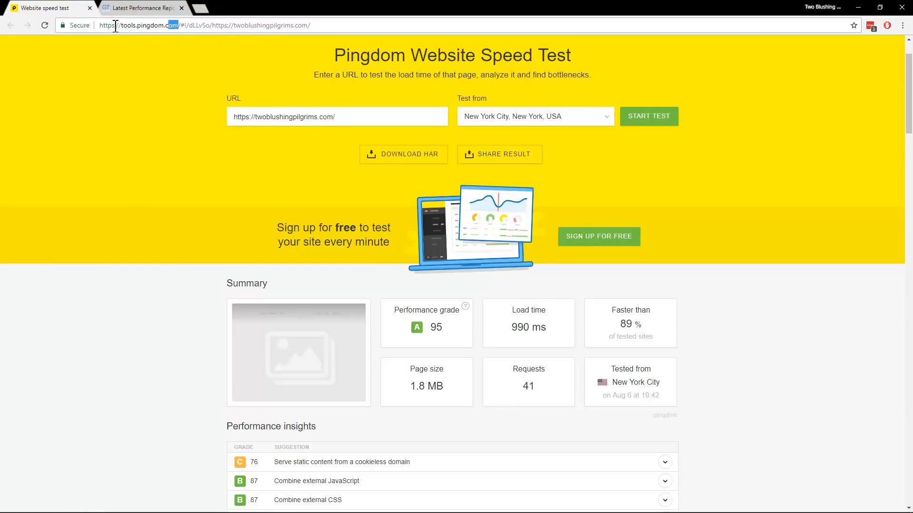
# Step: Review the Pingdom summary: grade A 95, 990 ms load time, 1.8 MB, 41 requests
pyautogui.doubleClick(527, 327)
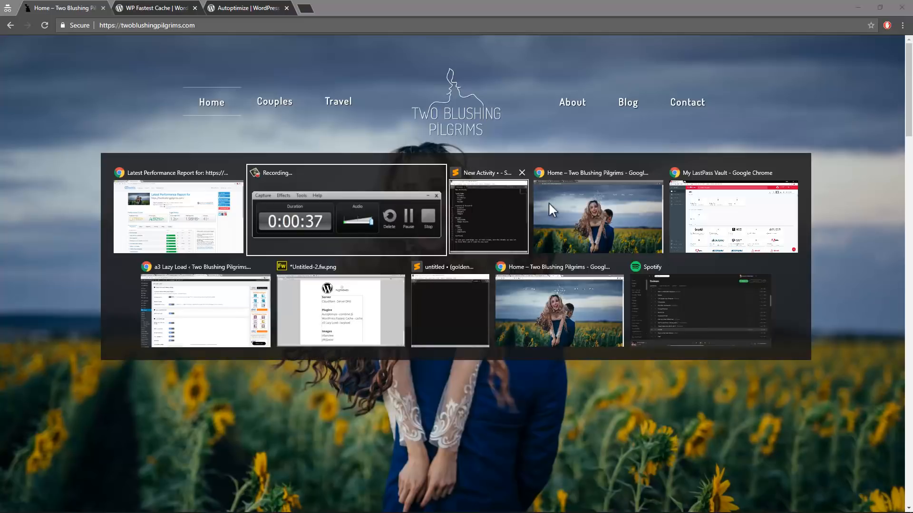
# Step: Bring up the Fireworks speed-up notes listing Cloudflare, Autoptimize, WP Fastest Cache and a3 Lazy Load
pyautogui.click(341, 310)
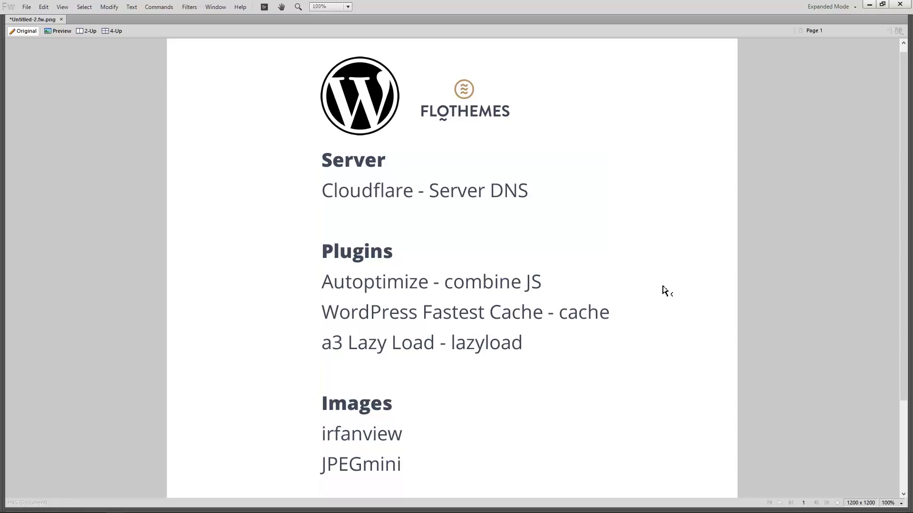
pyautogui.moveTo(356, 98)
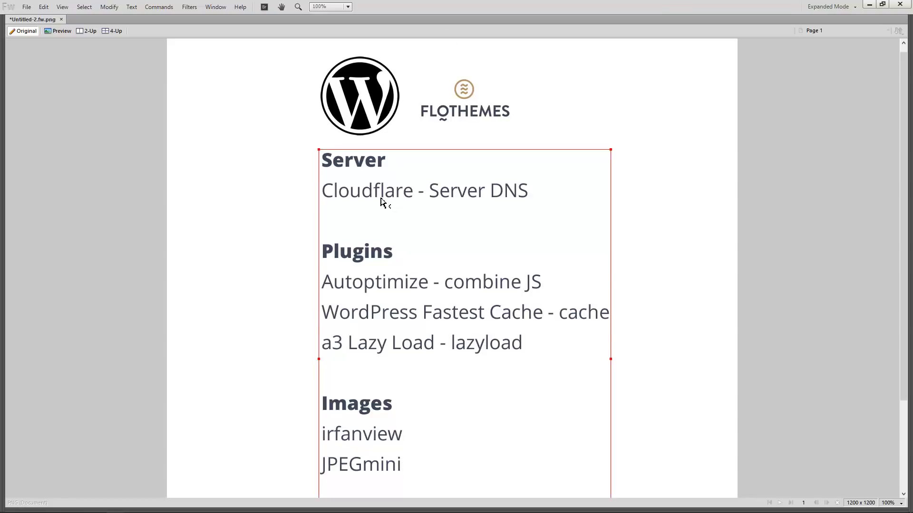
pyautogui.moveTo(363, 421)
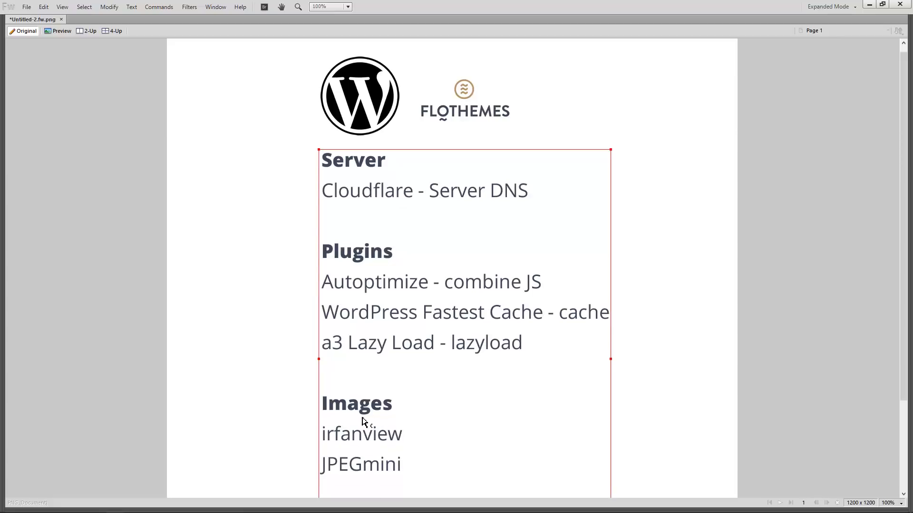
pyautogui.moveTo(337, 372)
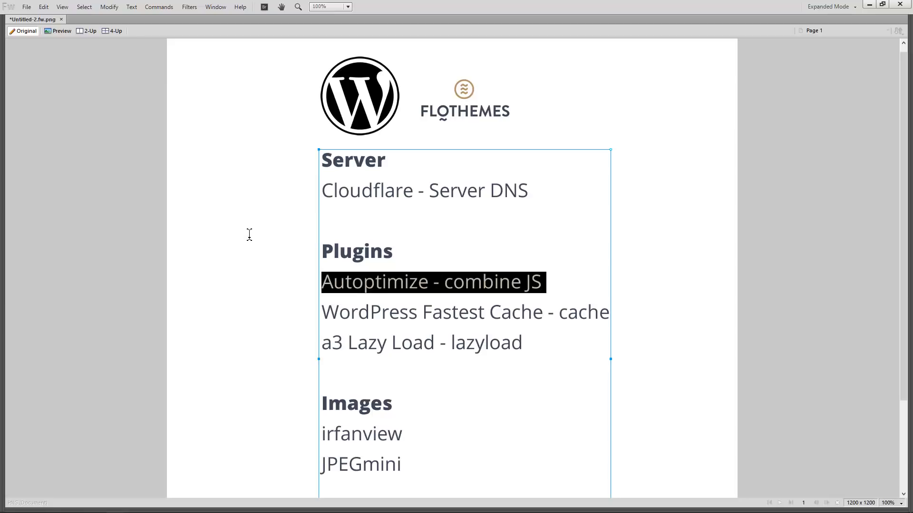
pyautogui.moveTo(171, 168)
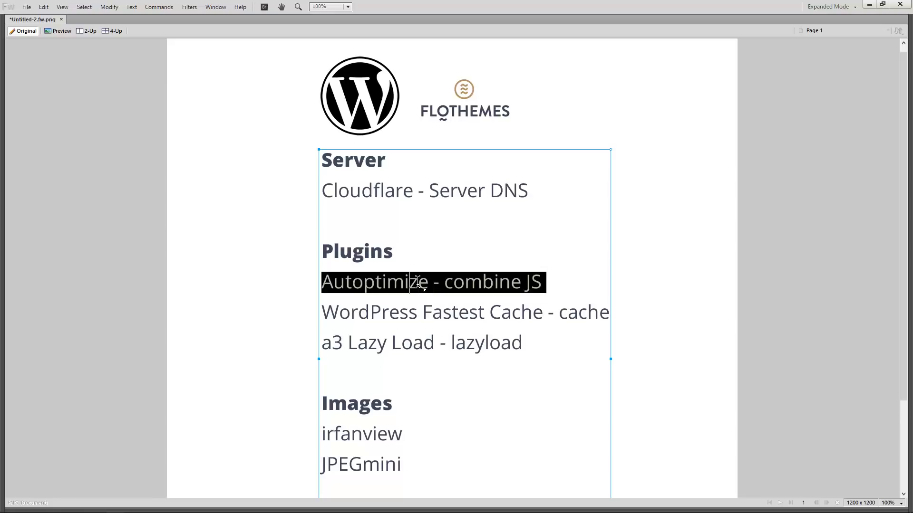
# Step: Extend the Autoptimize note to read "Autoptimize - combine JS CSS"
pyautogui.click(534, 283)
pyautogui.write(' C')
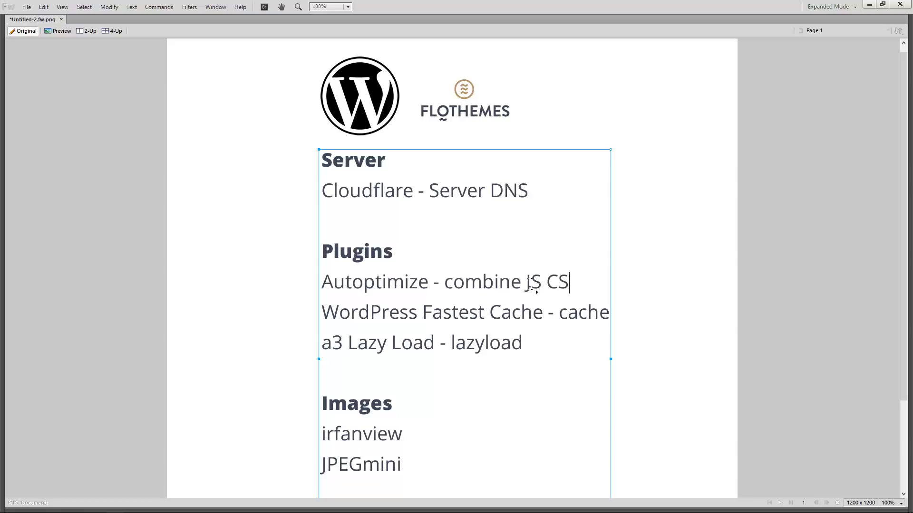
pyautogui.write('S')
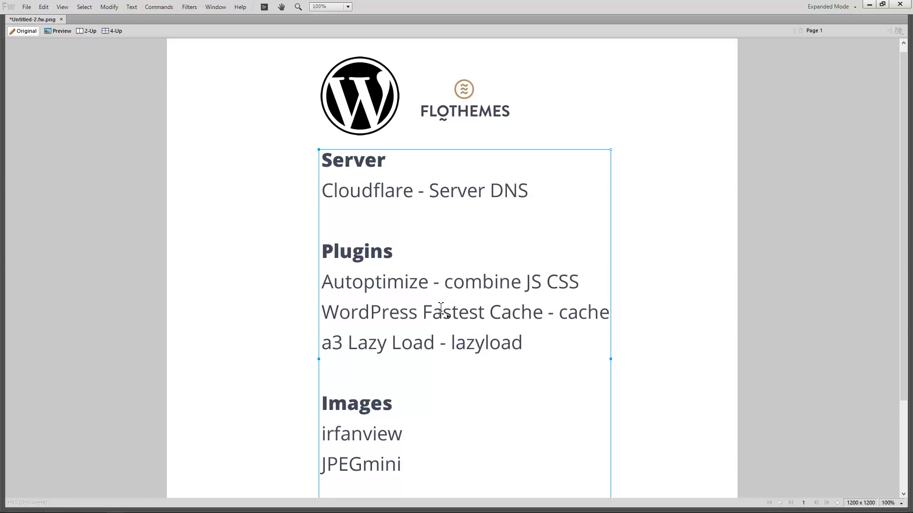
pyautogui.doubleClick(440, 312)
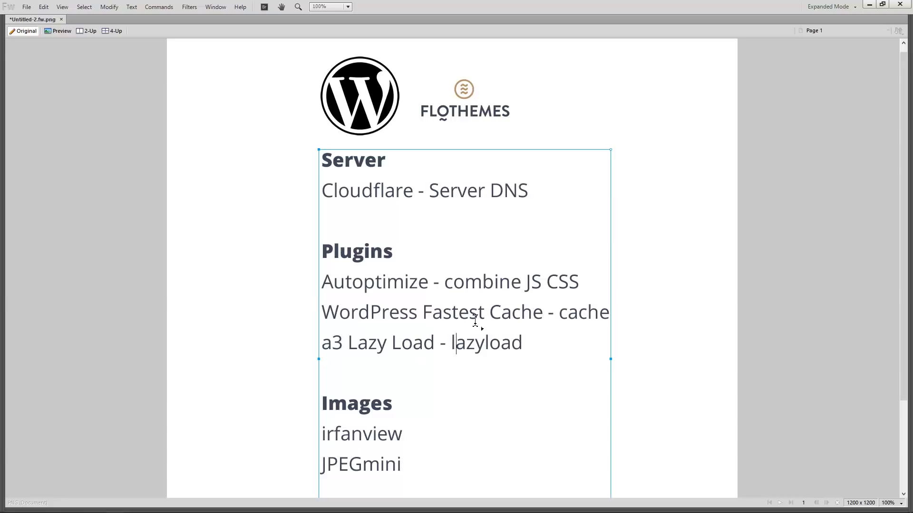
pyautogui.moveTo(418, 326)
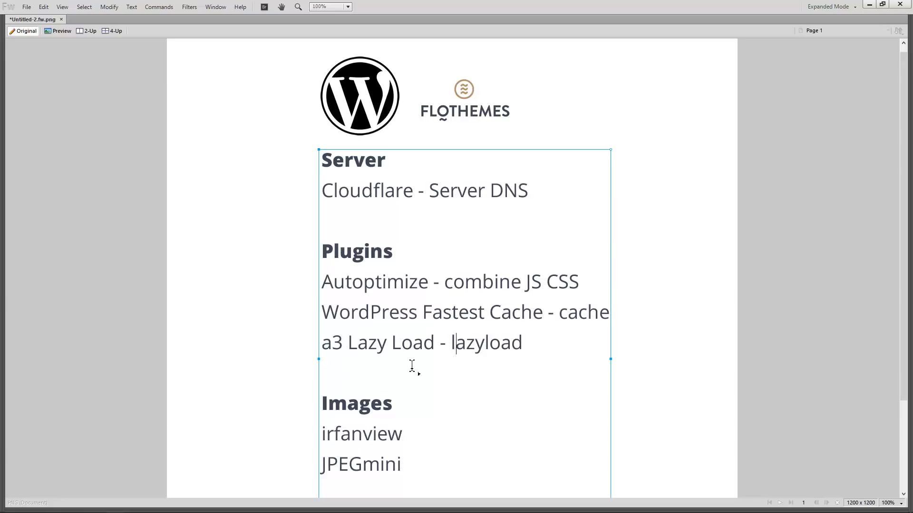
pyautogui.moveTo(435, 343)
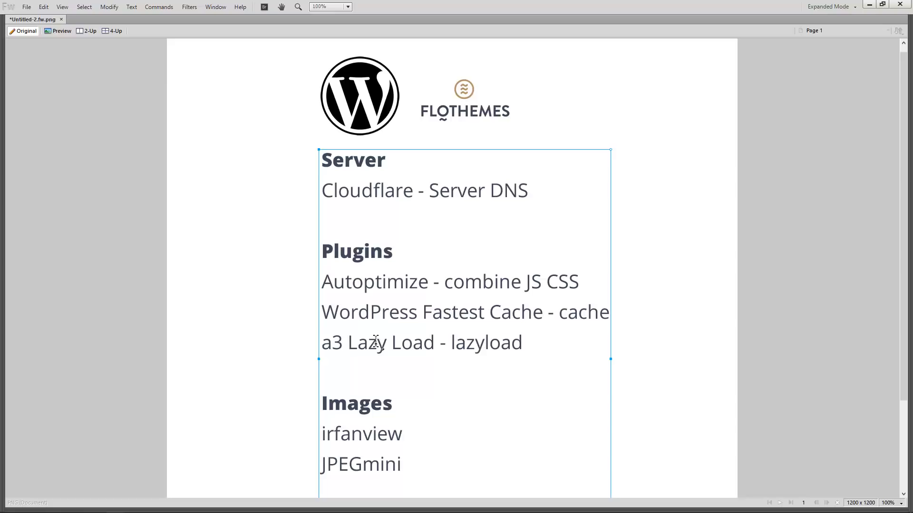
pyautogui.moveTo(220, 178)
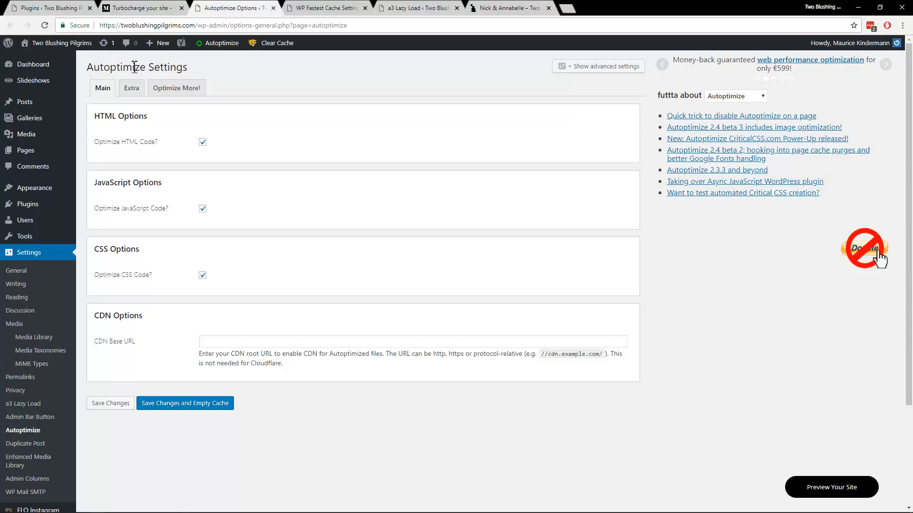
pyautogui.moveTo(143, 76)
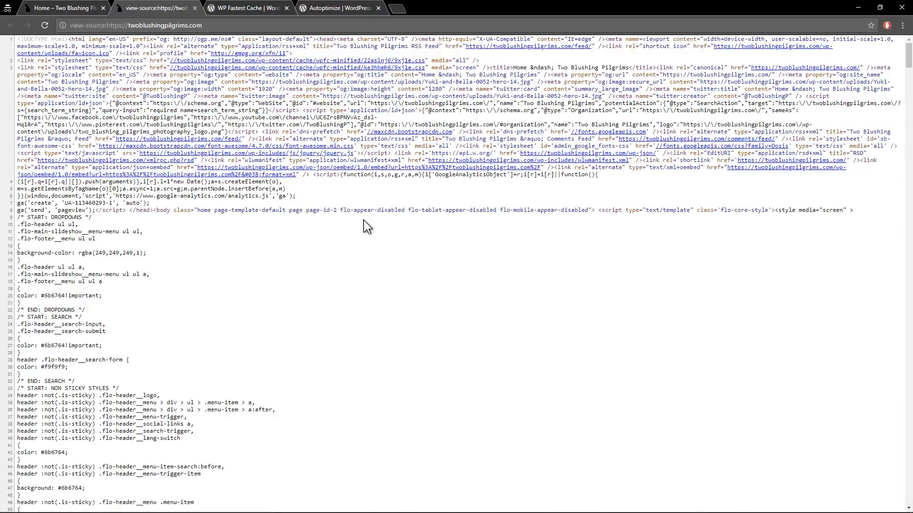
# Step: Search the page source for ".css" files, then move on to the WP Fastest Cache options
pyautogui.write('.css')
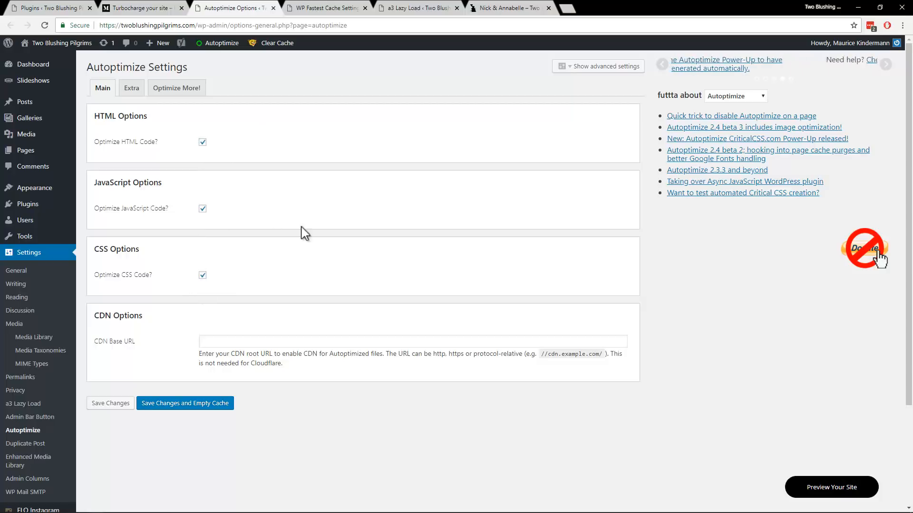
pyautogui.click(326, 8)
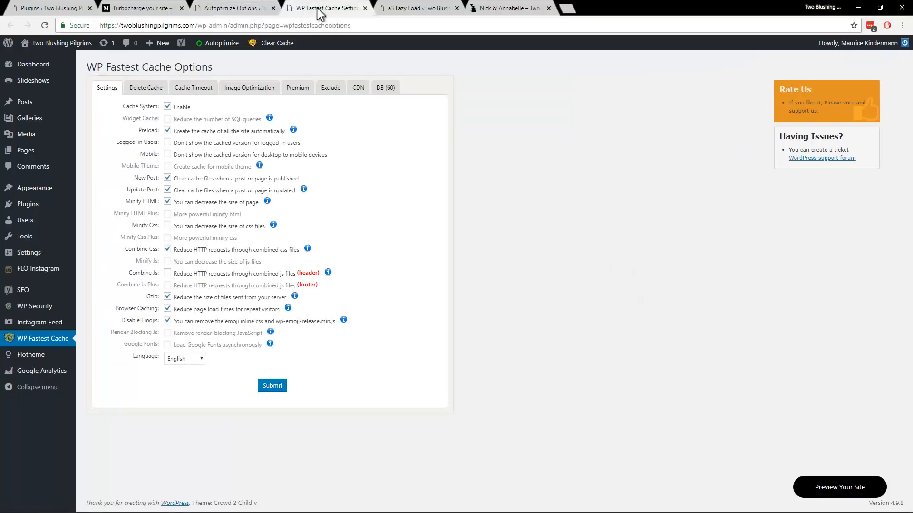
pyautogui.moveTo(414, 142)
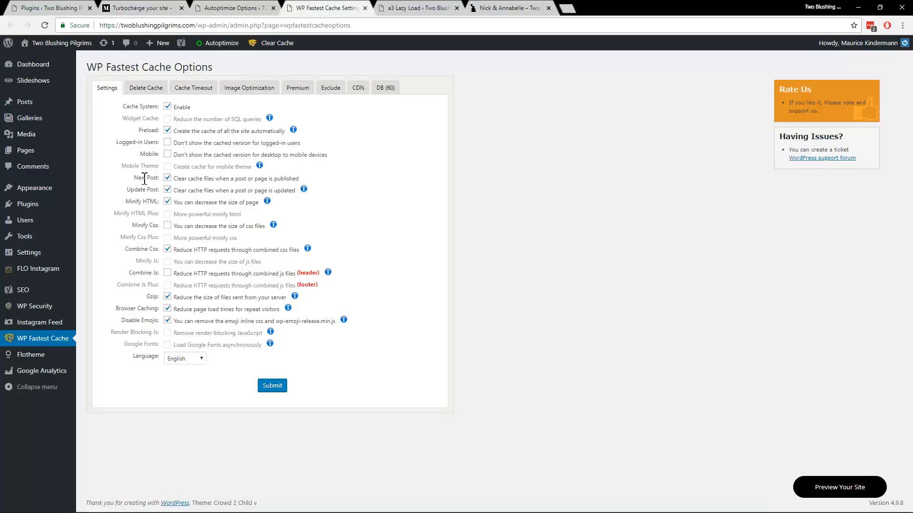
pyautogui.moveTo(142, 200)
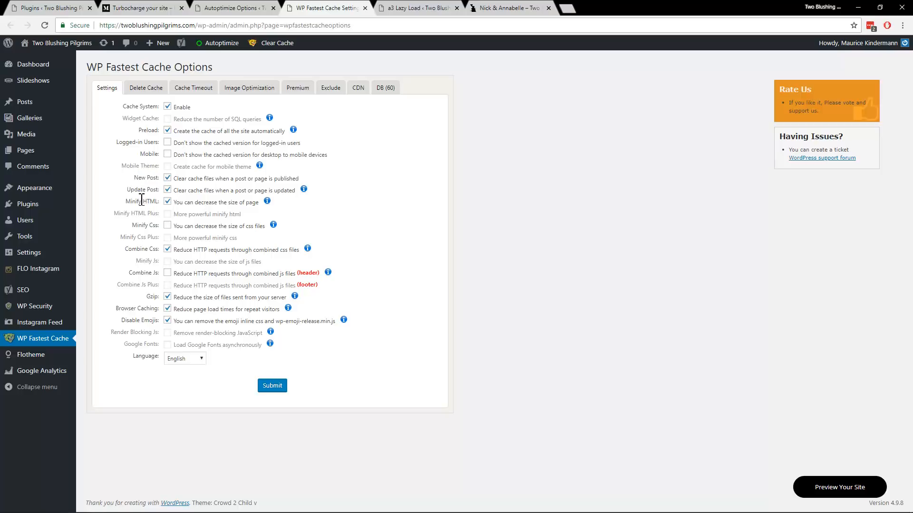
pyautogui.doubleClick(142, 250)
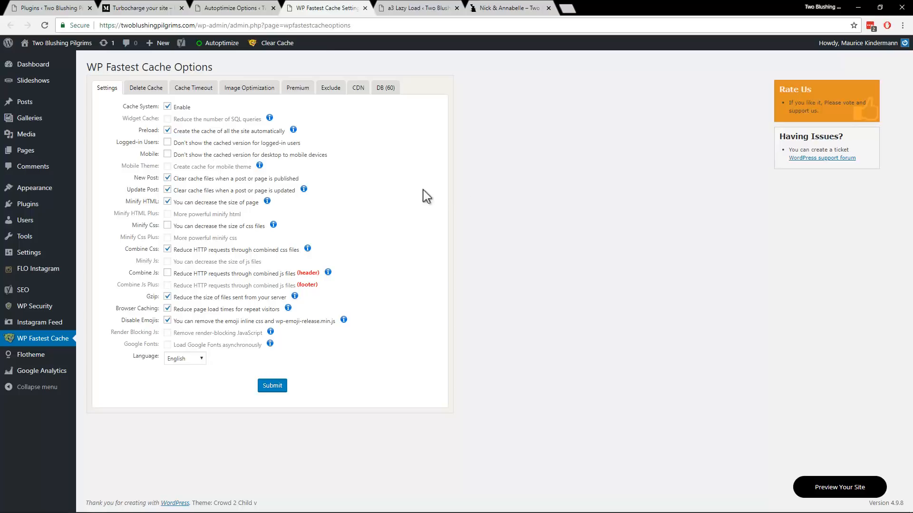
pyautogui.moveTo(412, 199)
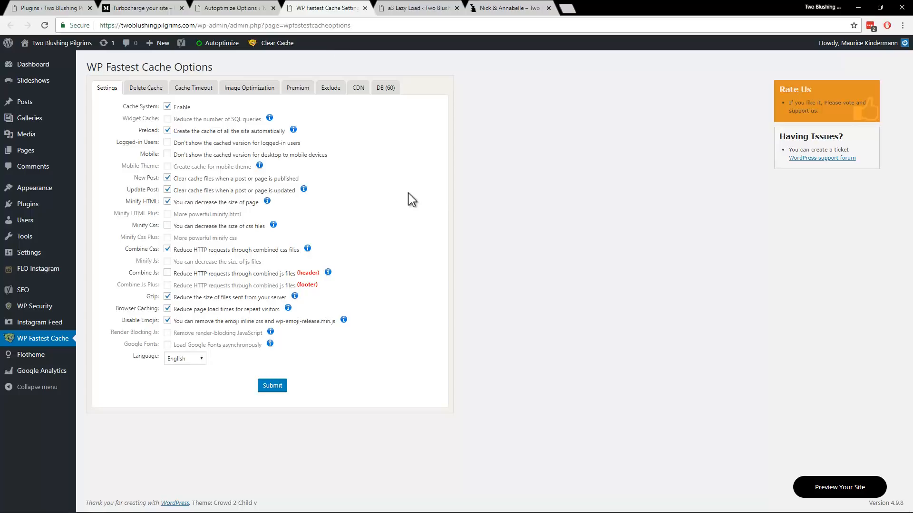
pyautogui.moveTo(282, 102)
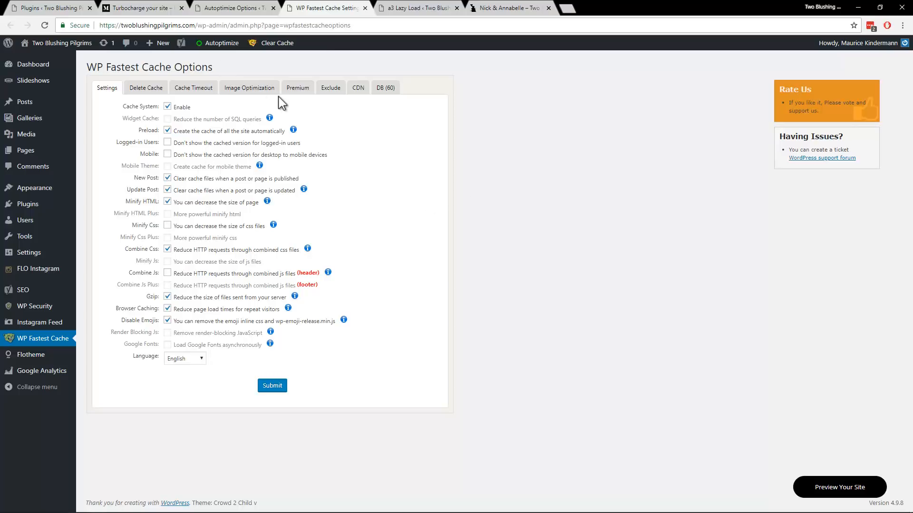
pyautogui.moveTo(413, 154)
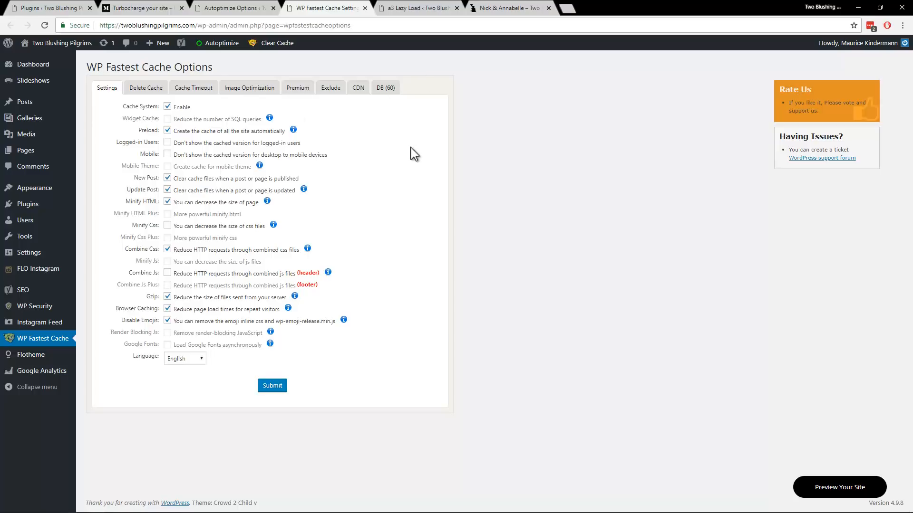
pyautogui.moveTo(421, 227)
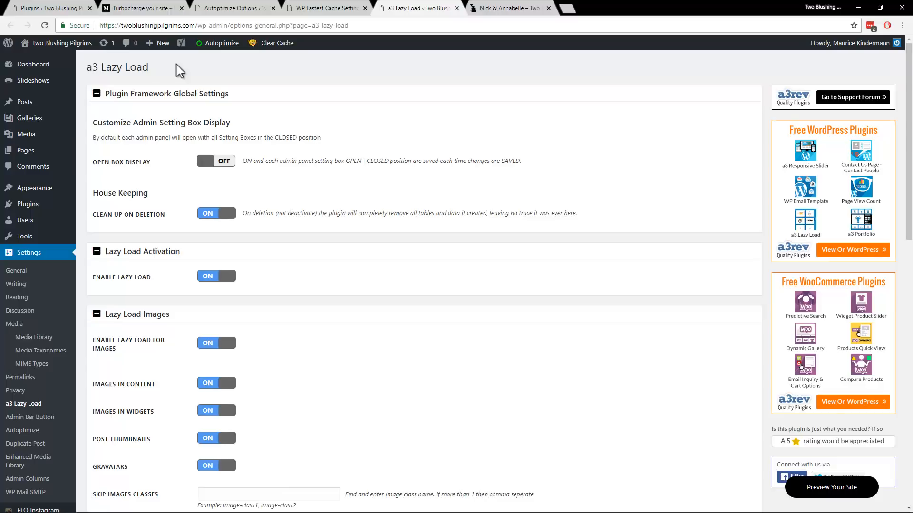
pyautogui.scroll(-3)
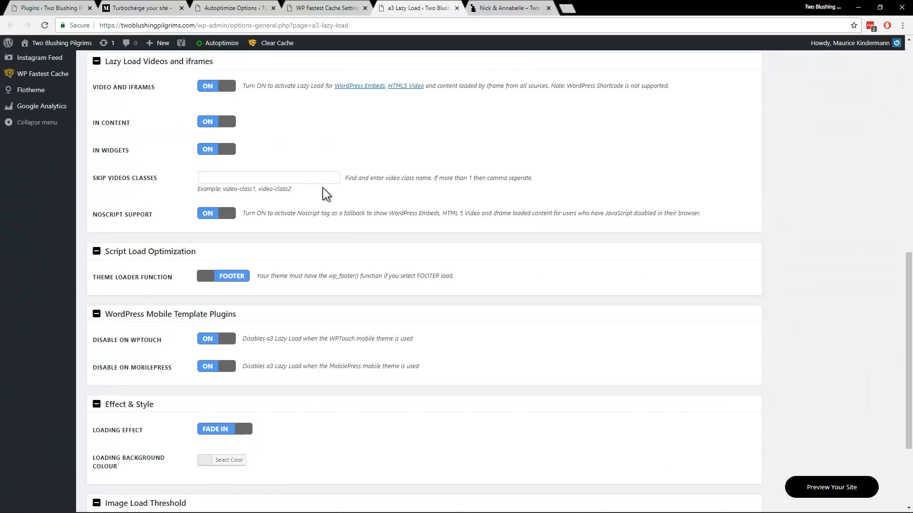
pyautogui.scroll(-3)
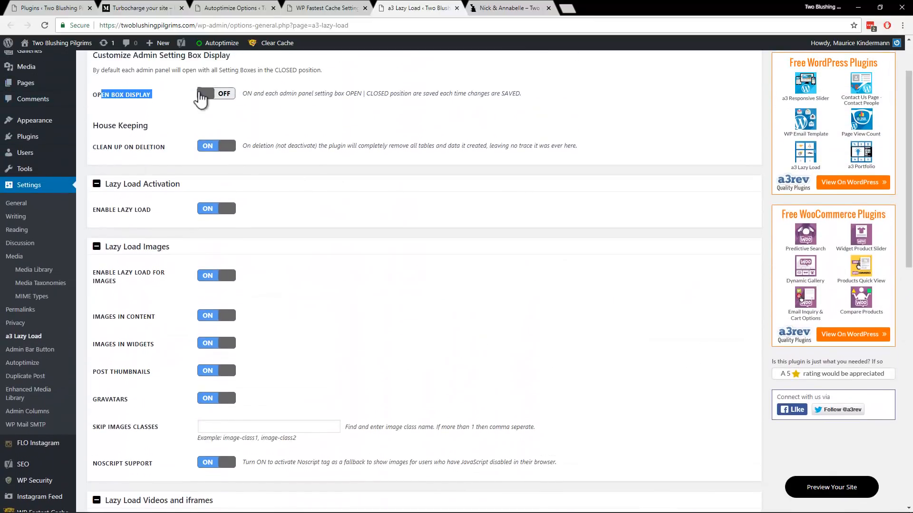
pyautogui.scroll(-3)
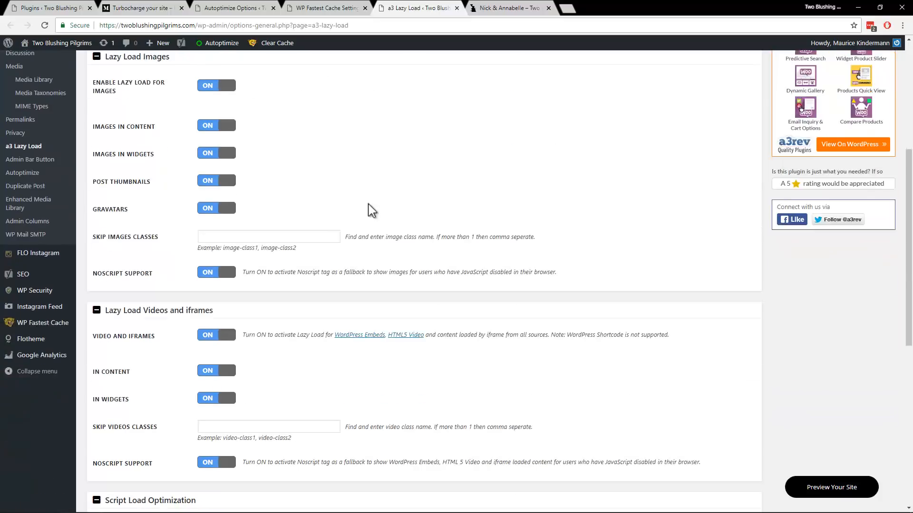
pyautogui.scroll(-3)
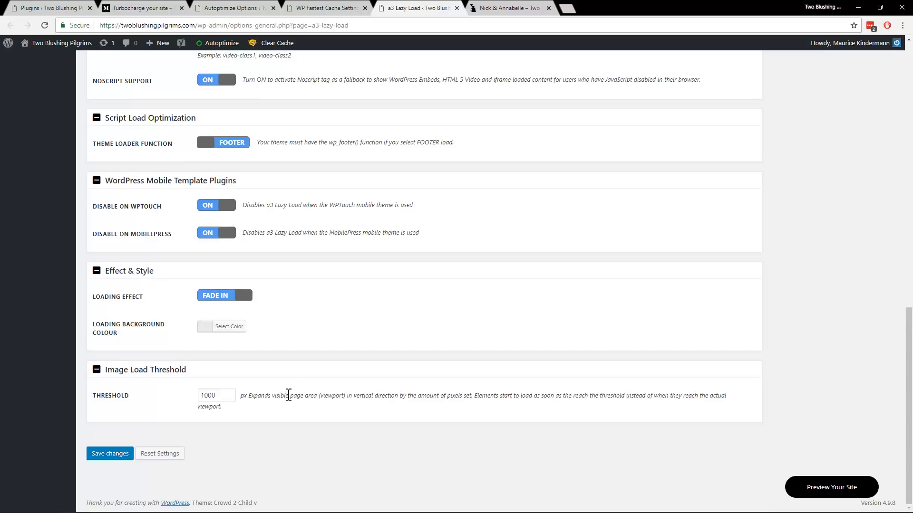
pyautogui.moveTo(399, 406)
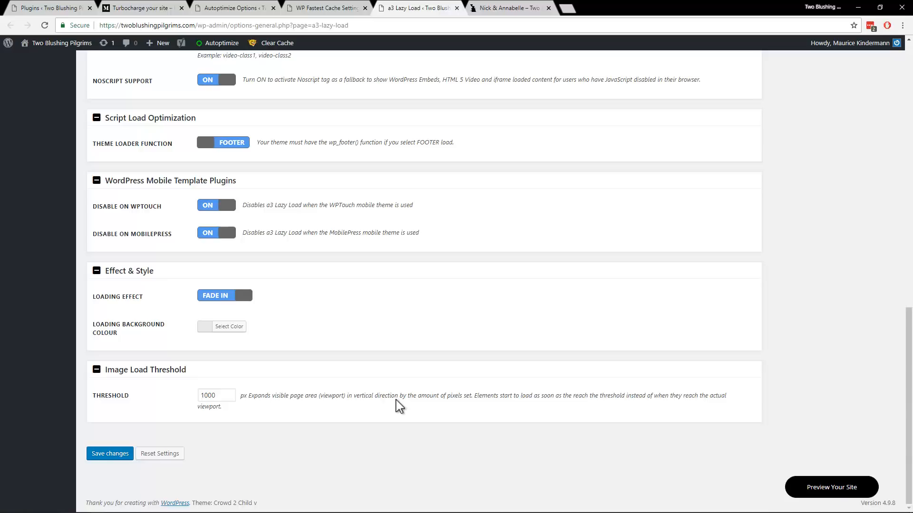
pyautogui.moveTo(287, 388)
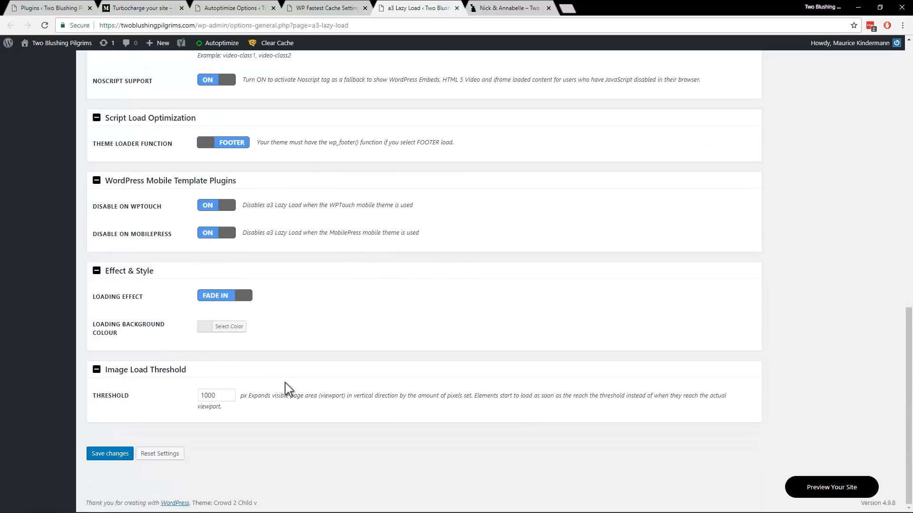
pyautogui.moveTo(307, 308)
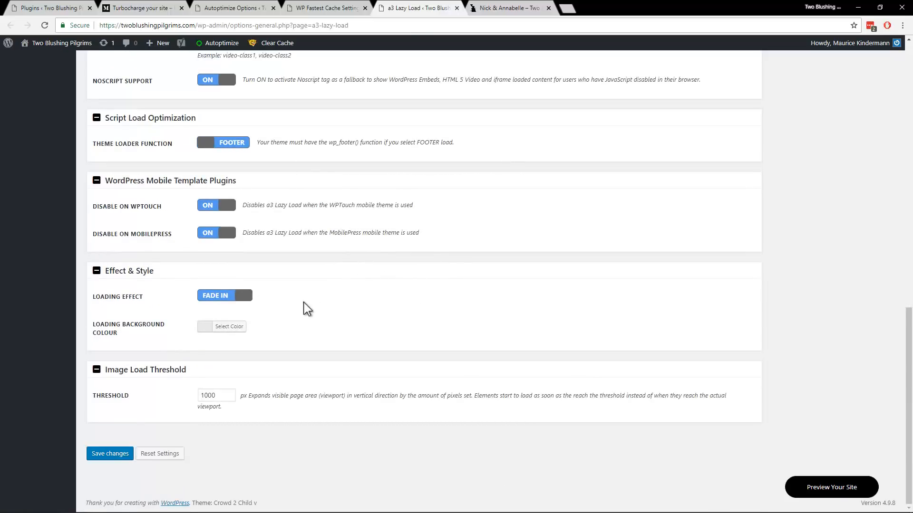
pyautogui.scroll(3)
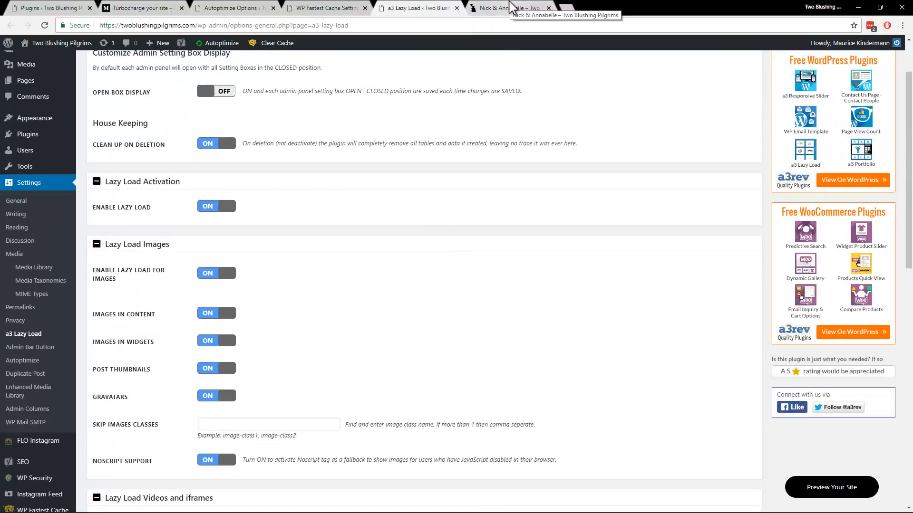
pyautogui.click(507, 7)
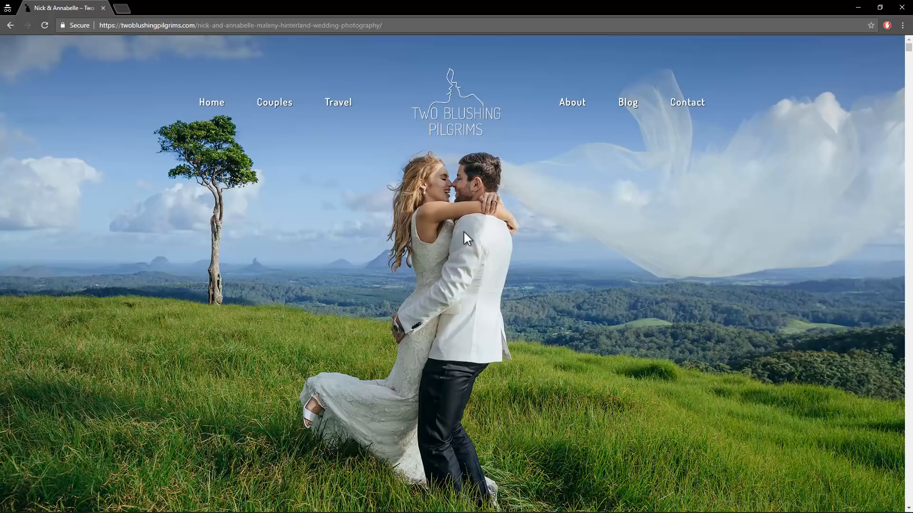
pyautogui.moveTo(339, 190)
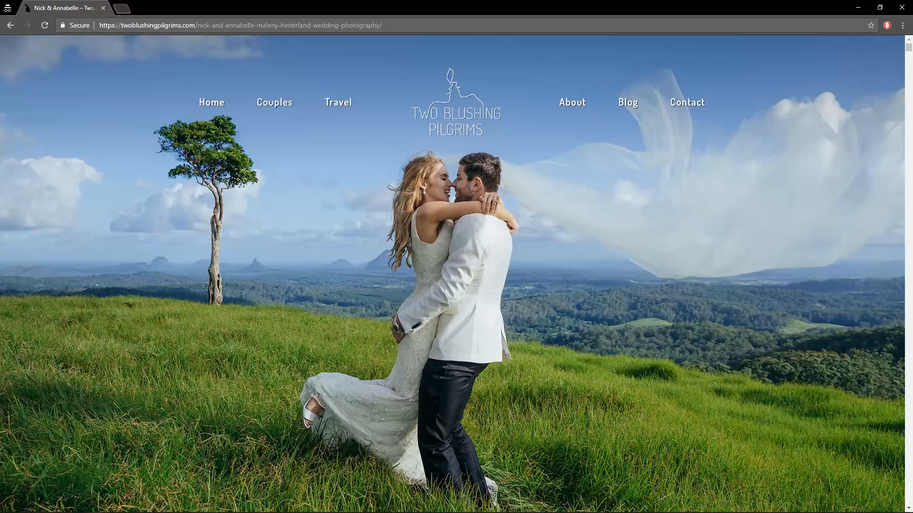
pyautogui.scroll(-3)
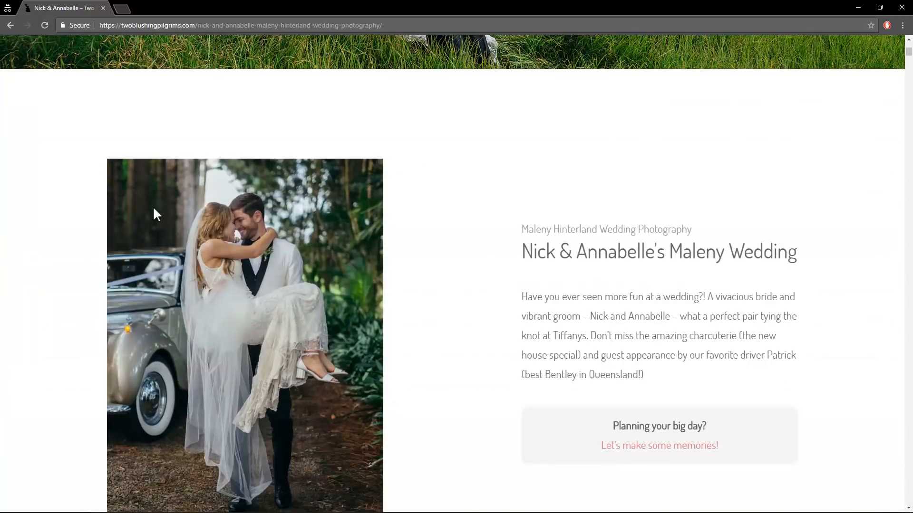
pyautogui.moveTo(660, 136)
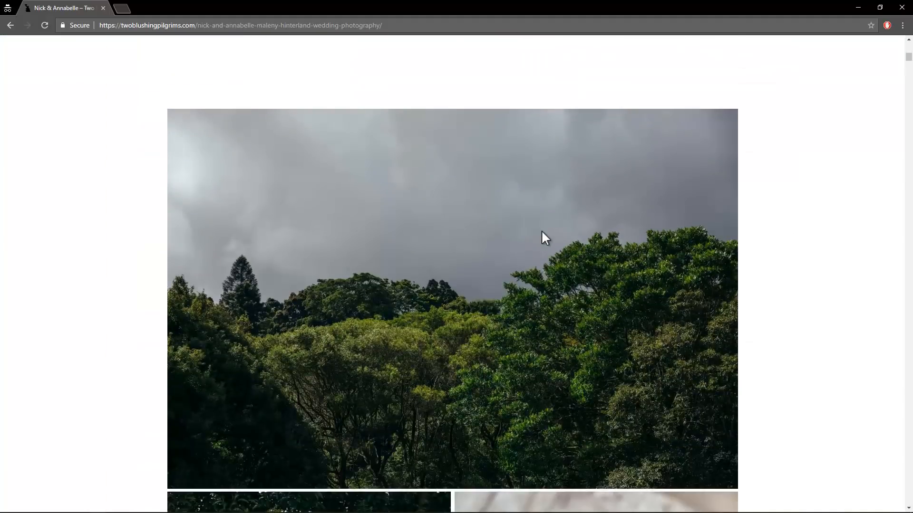
pyautogui.scroll(-3)
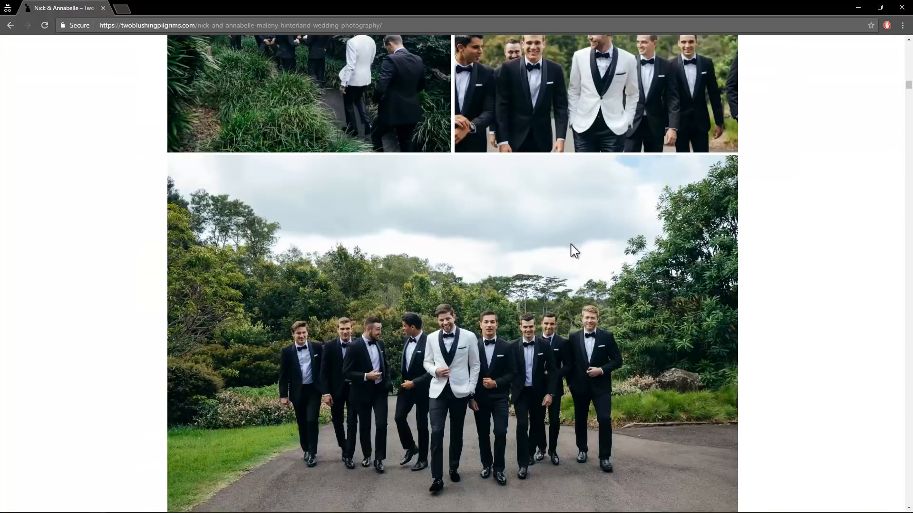
pyautogui.scroll(-3)
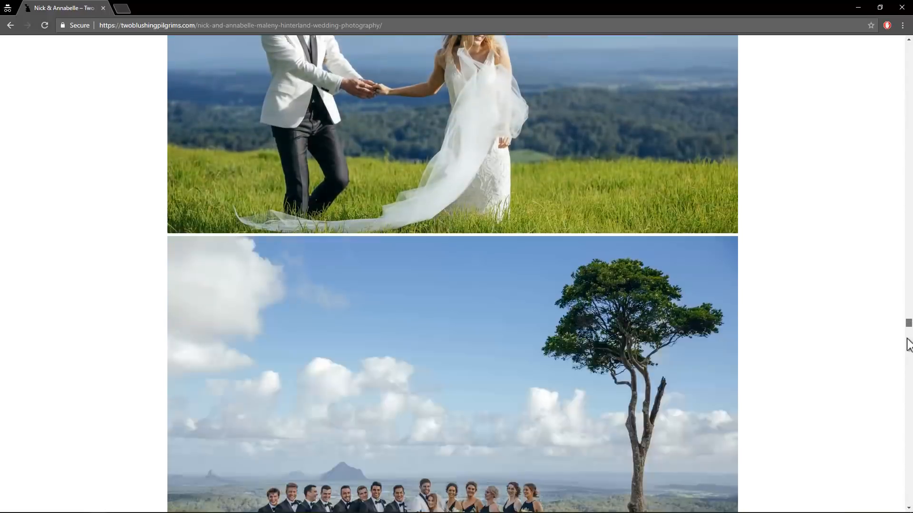
pyautogui.scroll(-3)
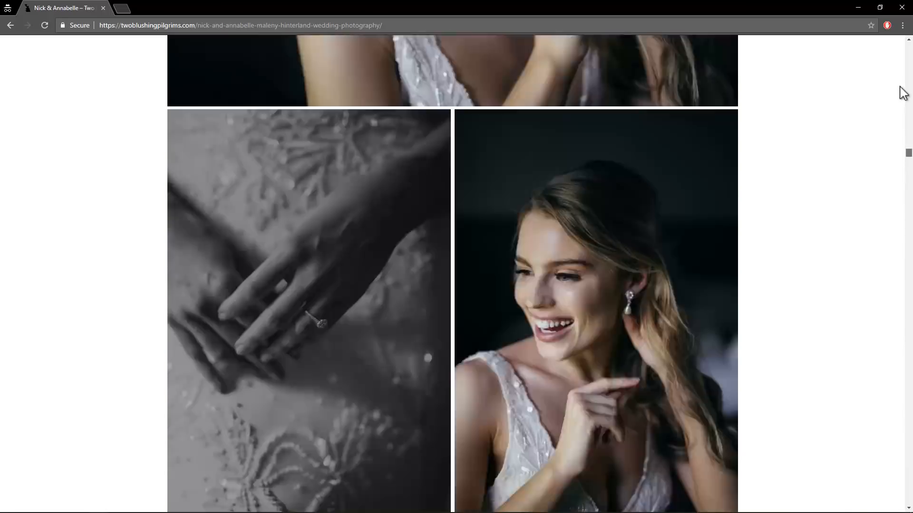
pyautogui.scroll(-3)
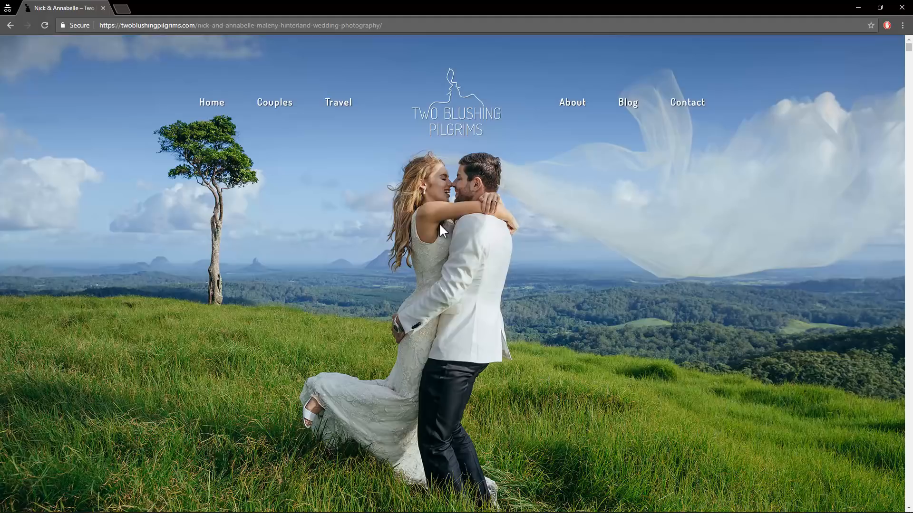
pyautogui.moveTo(627, 229)
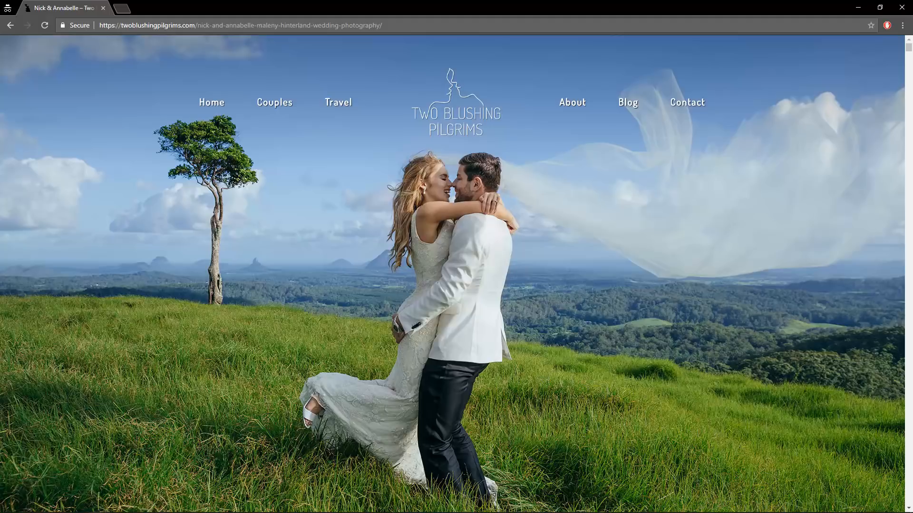
pyautogui.moveTo(567, 254)
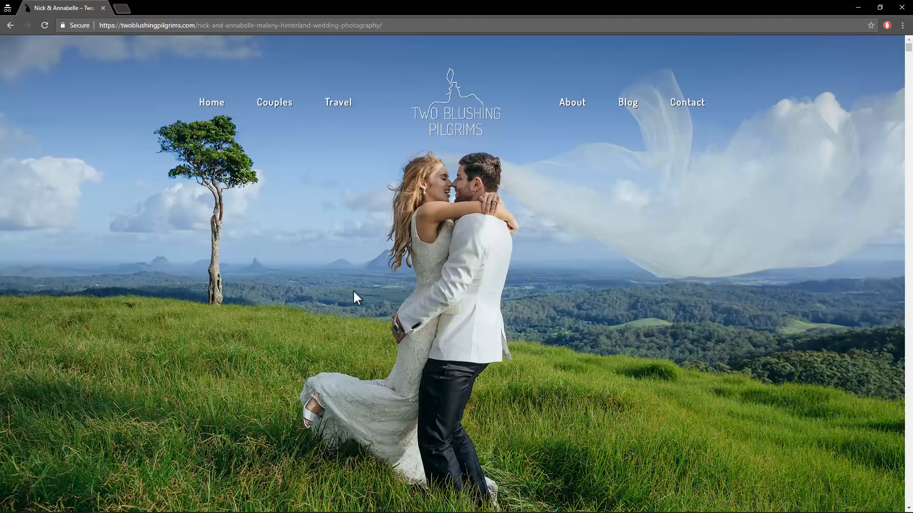
pyautogui.moveTo(412, 288)
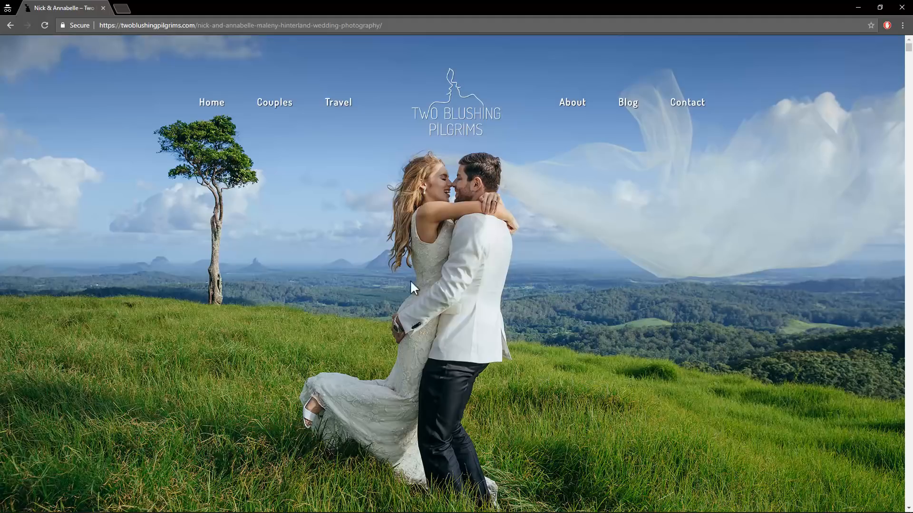
pyautogui.moveTo(434, 375)
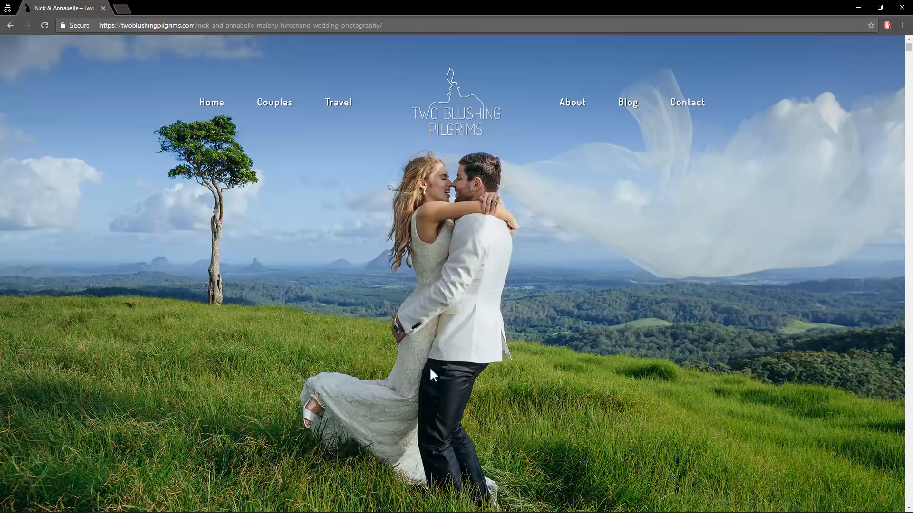
pyautogui.scroll(-3)
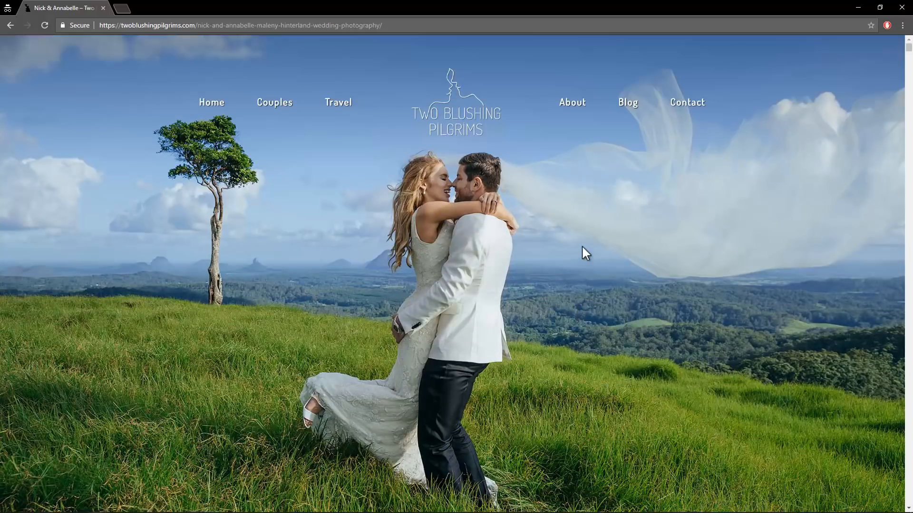
pyautogui.moveTo(568, 251)
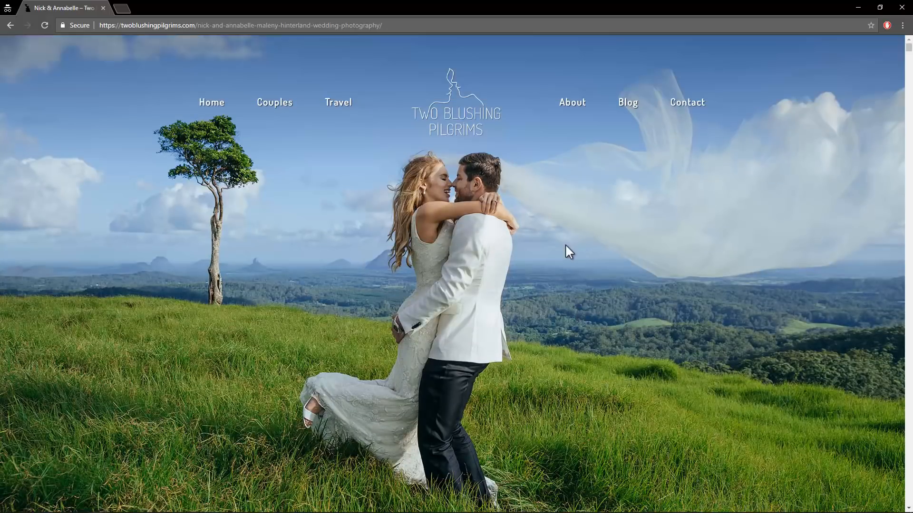
pyautogui.moveTo(558, 280)
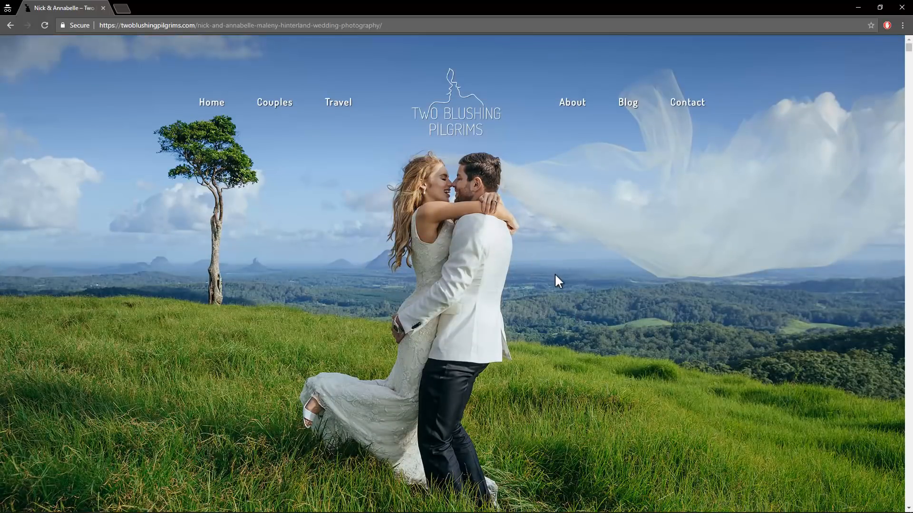